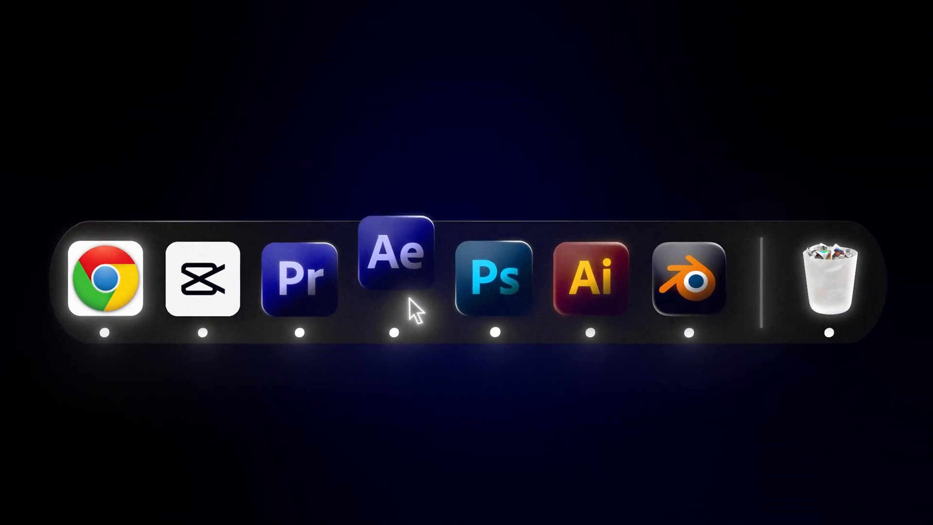
- Launch After Effects and start a new 1920×1080, 30 fps composition named Comp 1
click(391, 264)
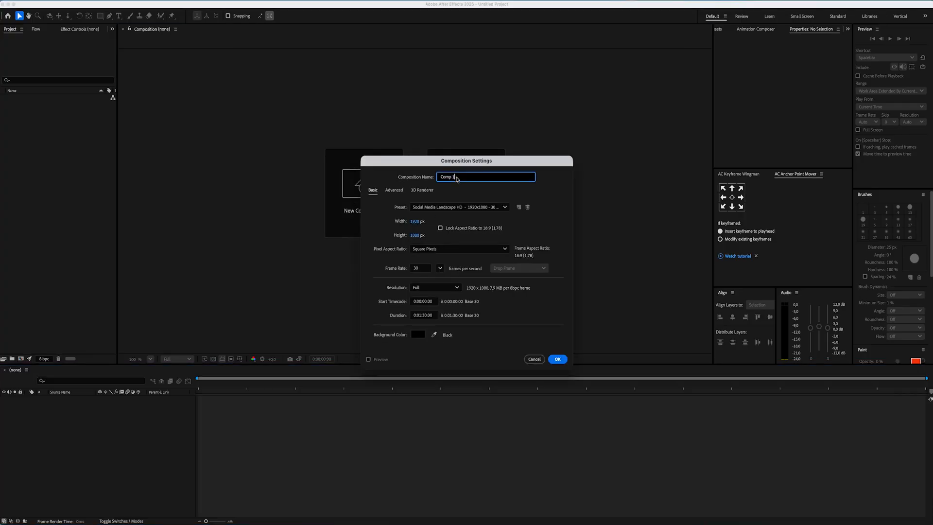
- Name the composition SCENE 1 and import the stone chess board OBJ with its model settings
click(556, 358)
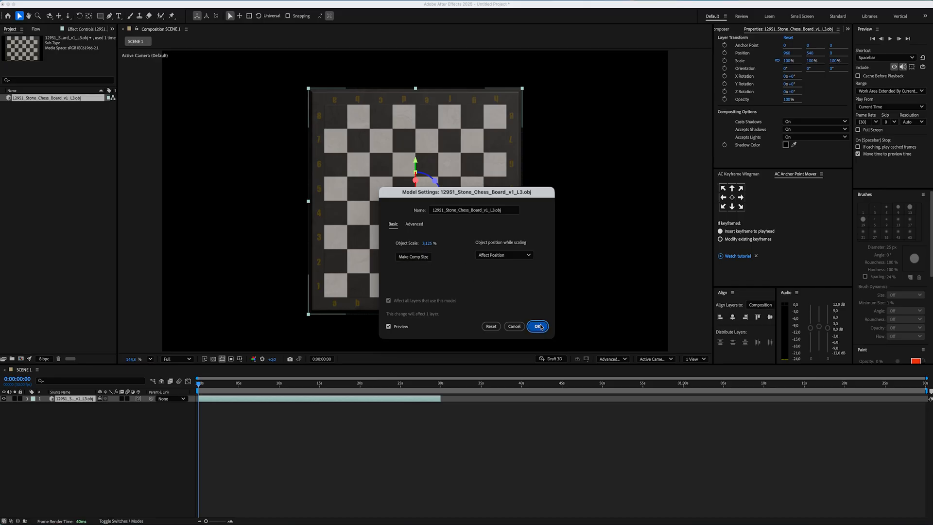
click(536, 327)
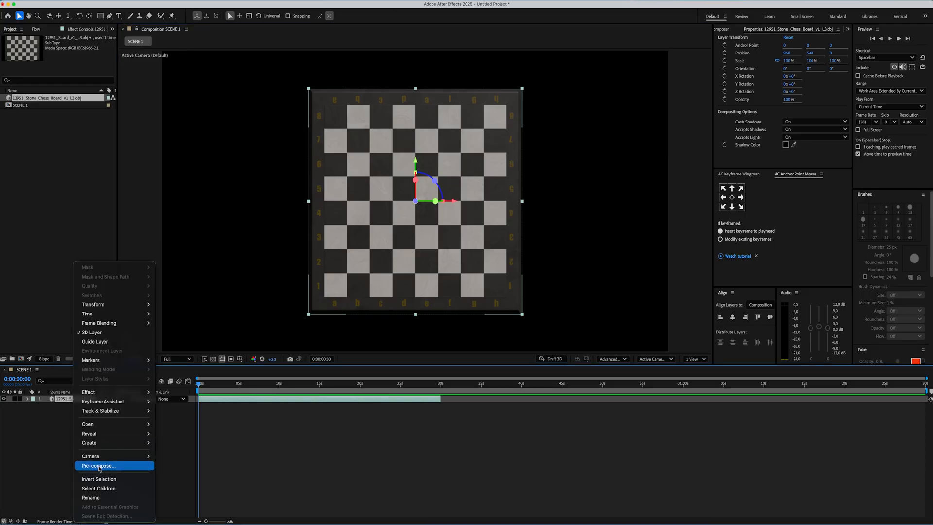
- Pre-compose the chess board as GROUND and resize that composition to 2500×1080
click(99, 466)
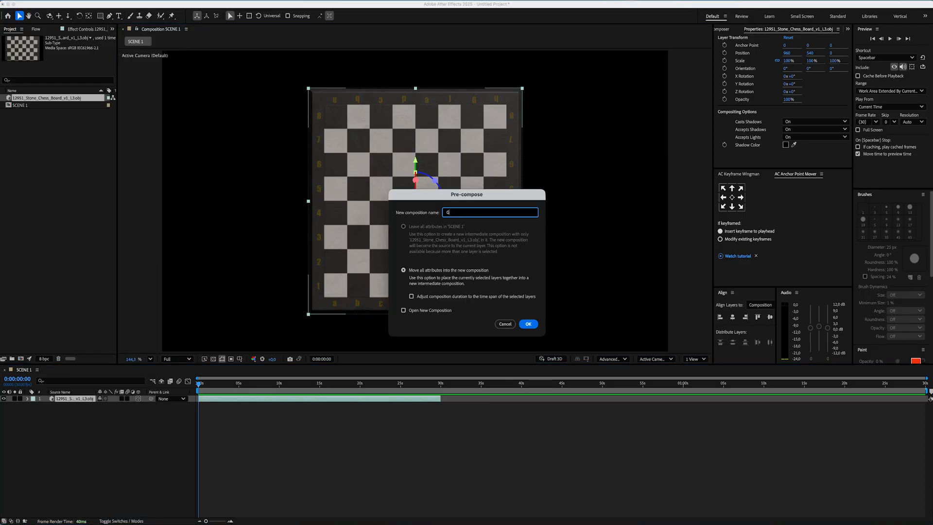
click(526, 323)
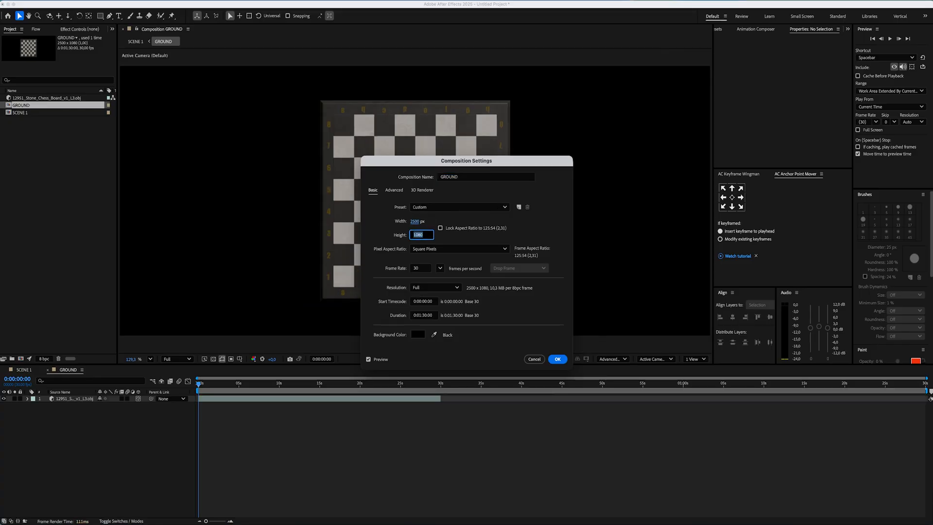
click(557, 359)
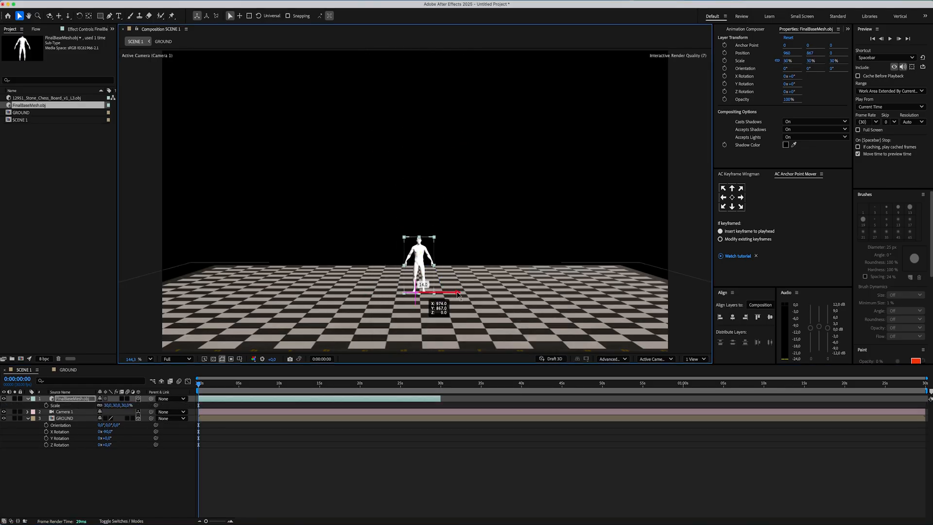
- Switch the viewer to a 2 Views layout showing the man on the floor through Camera 1
click(692, 358)
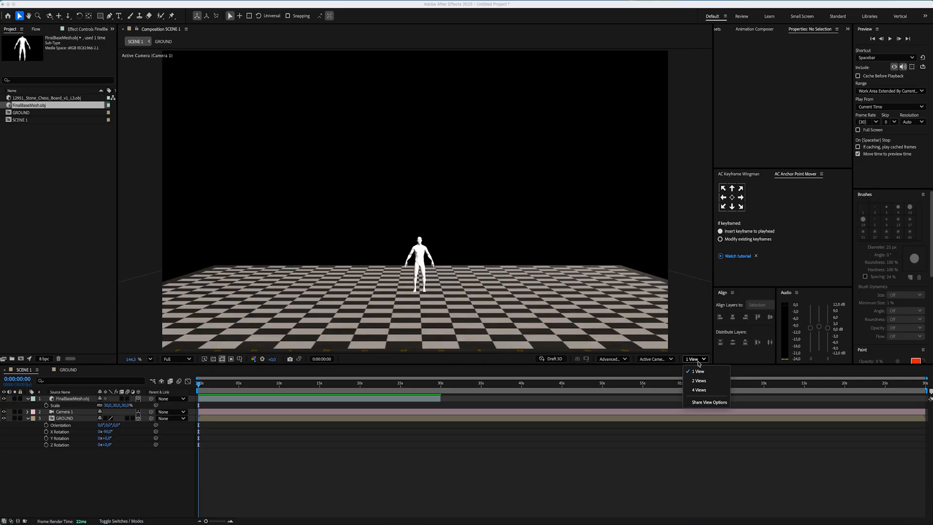
click(699, 380)
text(SOCIAL MEDIA IS)
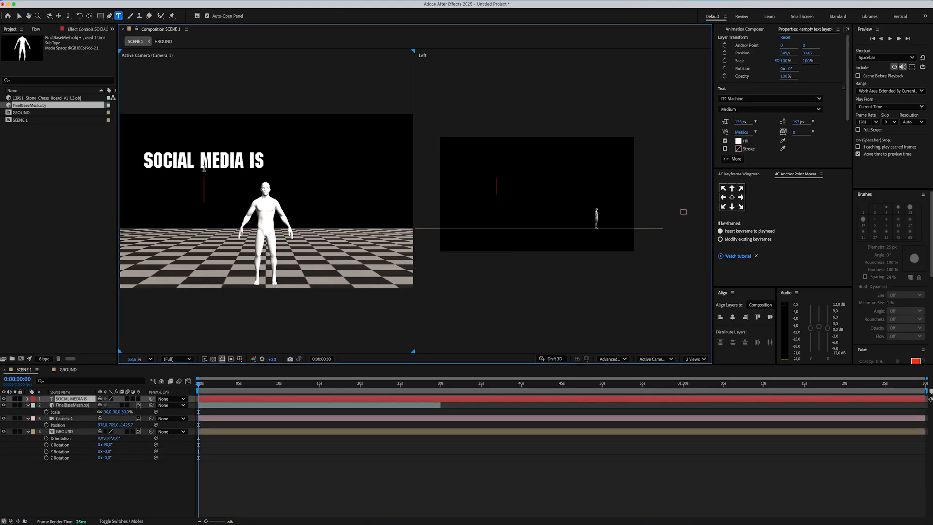
- Complete the title with 'NOT REAL LIFE' and pre-compose it into its own composition
text(NOT REAL LIFE)
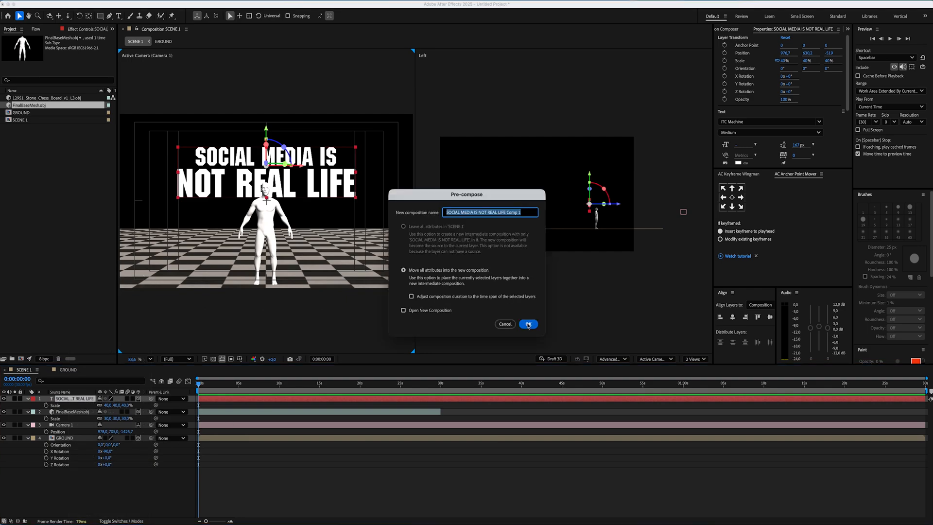
click(527, 324)
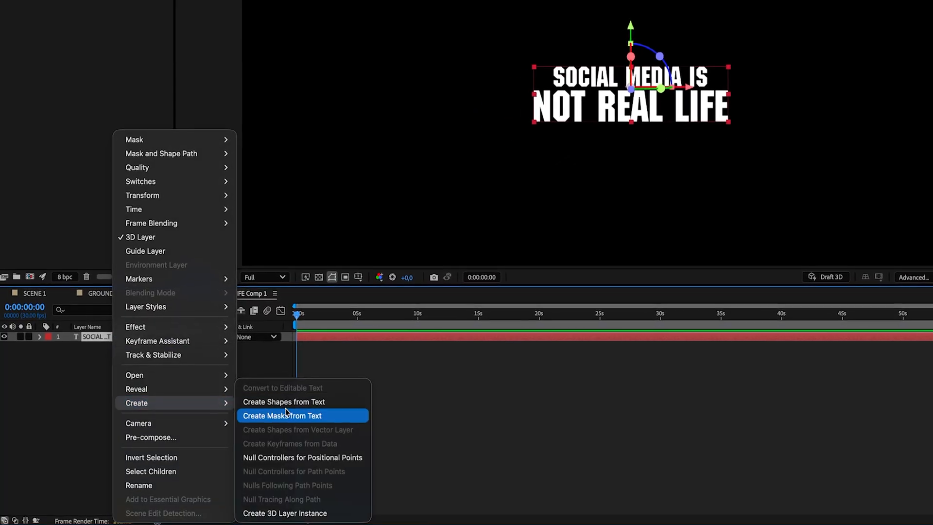
- Convert the title text to shape outlines and expand the layer for opacity fade-ins
click(284, 401)
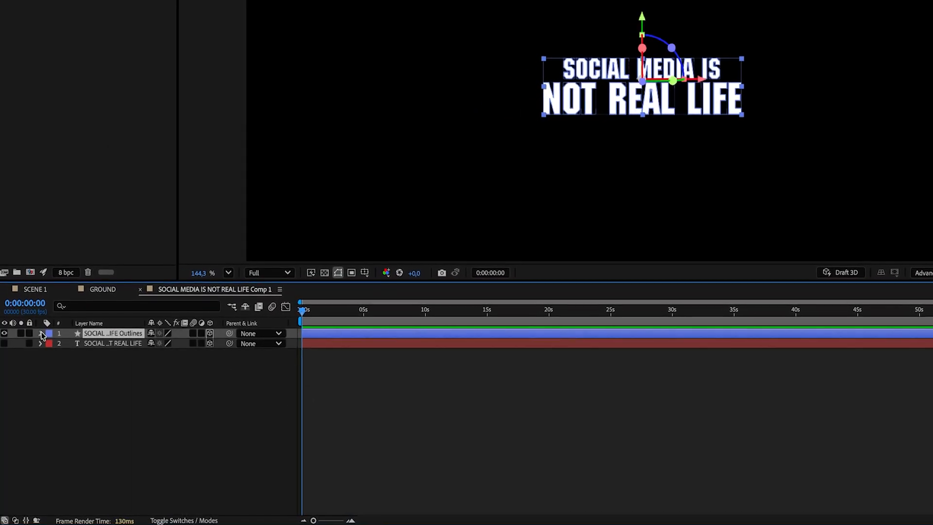
click(41, 334)
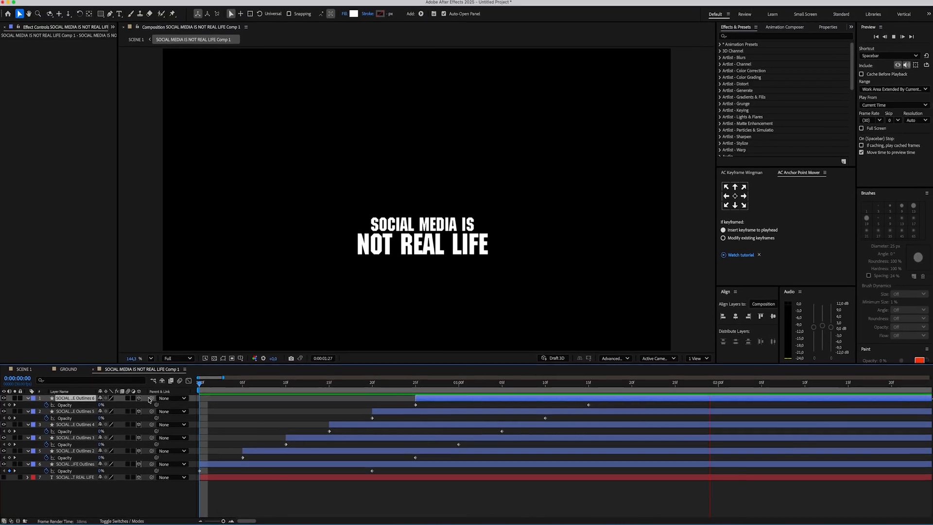
- Apply the Deep Glow effect to the title layer in SCENE 1
click(586, 383)
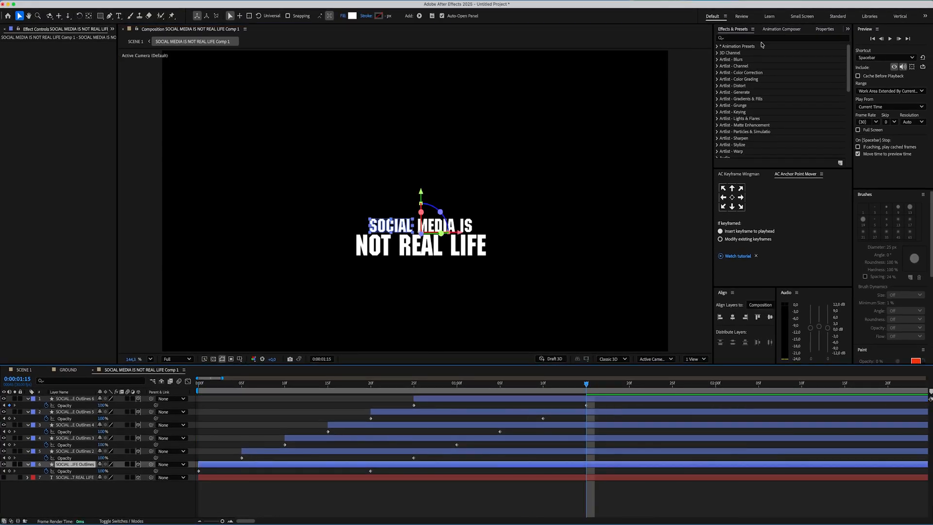
text(deep)
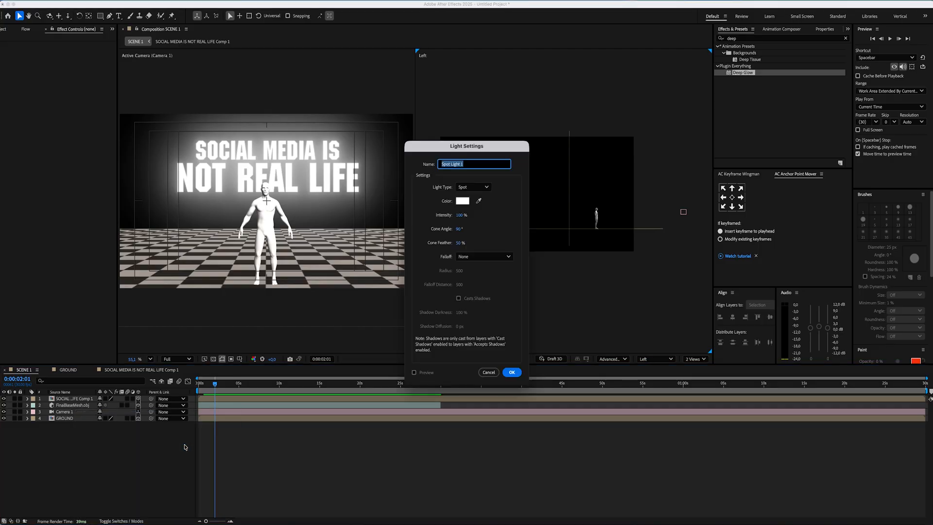
- Create a Spot light and place it above the man in the Left view
click(510, 372)
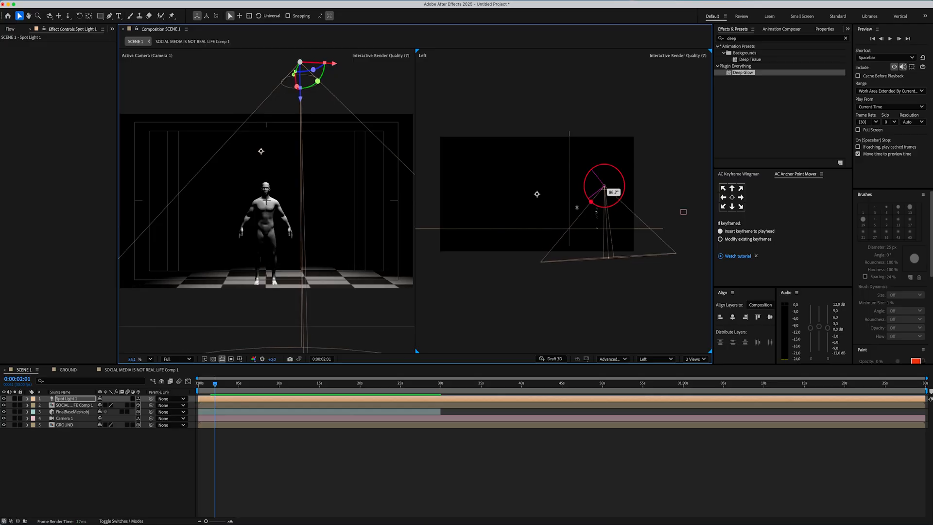
drag(603, 184, 595, 190)
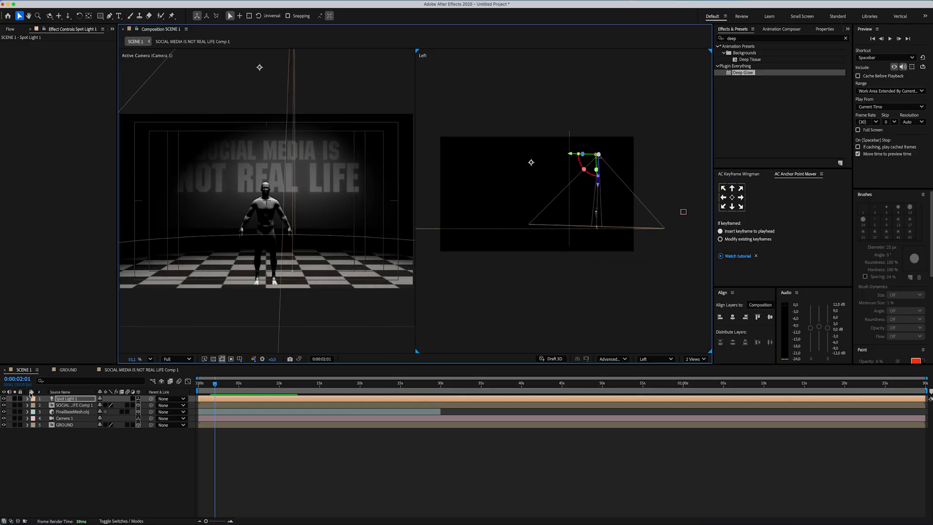
click(28, 398)
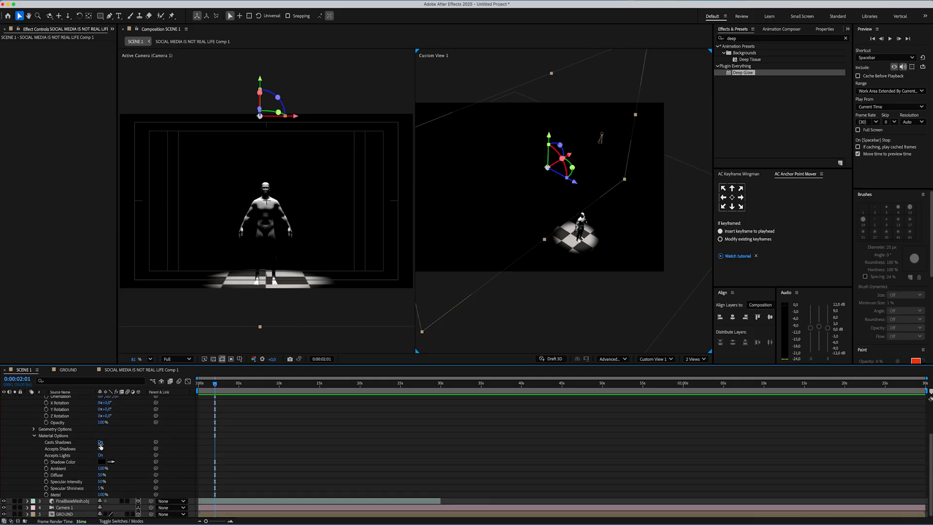
- Turn on Casts Shadows for the title and give Spot Light 2 a blue colour
click(100, 442)
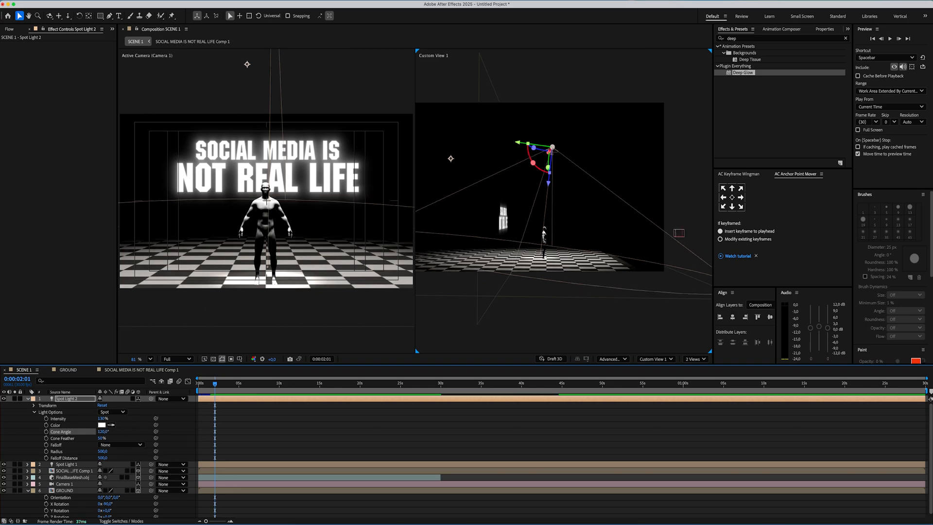
click(104, 425)
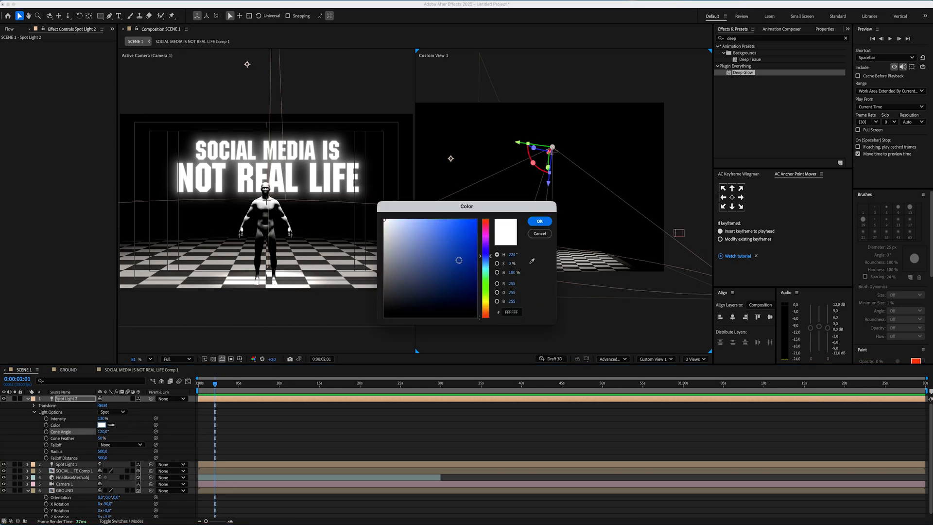
click(539, 221)
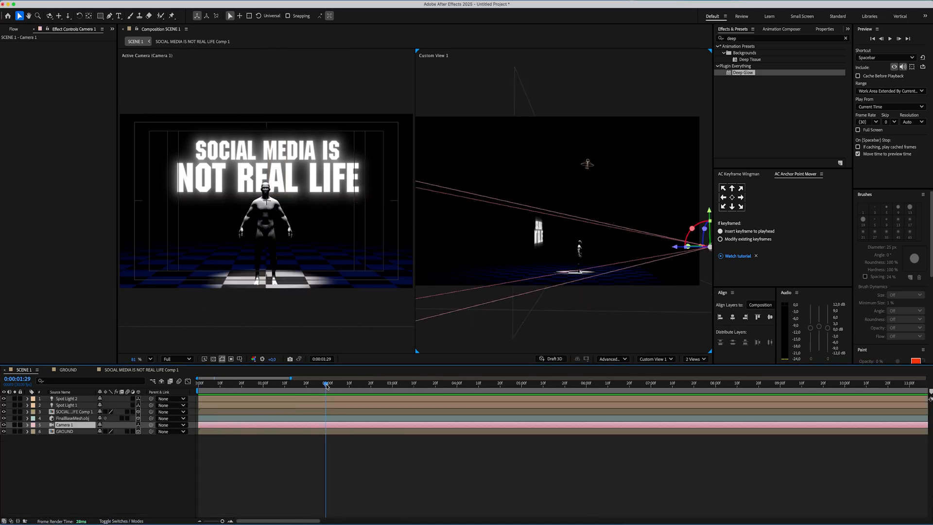
- Keyframe Camera 1's Position and Orientation for a move through the scene
click(26, 425)
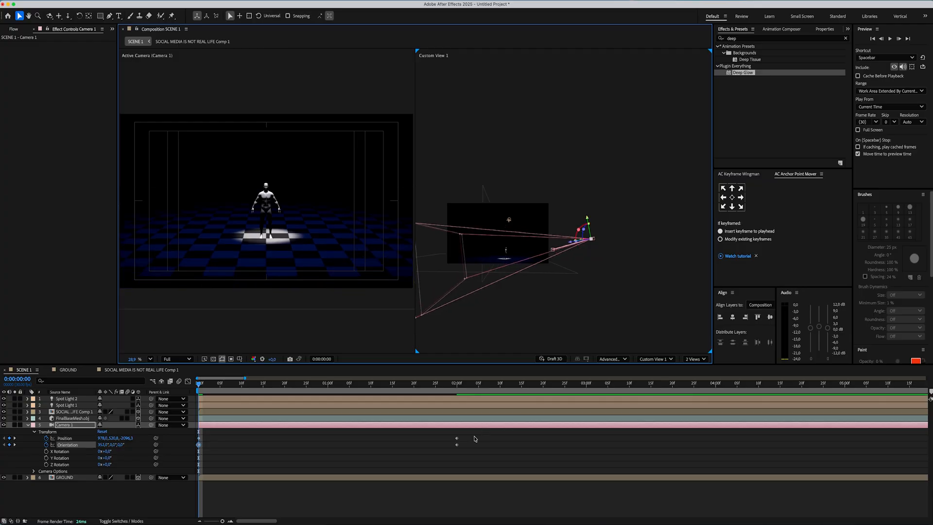
click(259, 382)
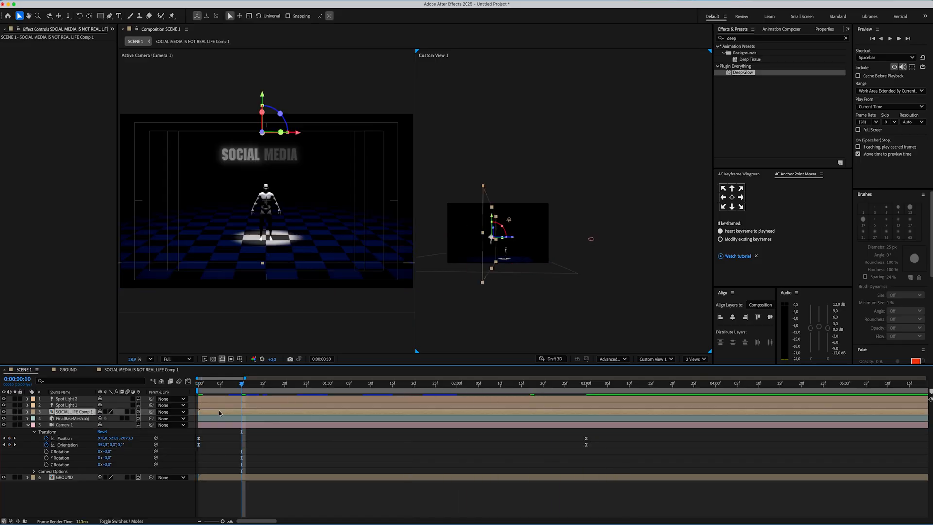
- Keyframe Spot Light 1's Intensity and Cone Angle at different times
click(266, 382)
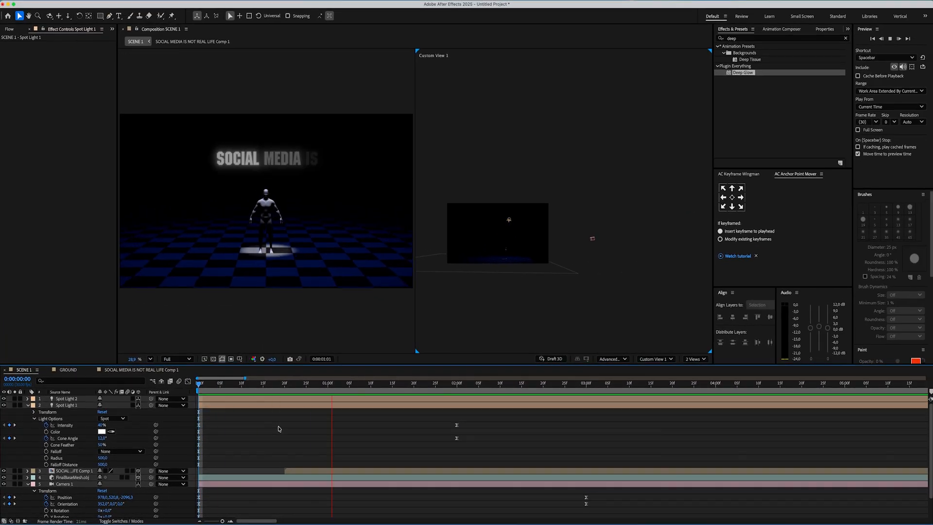
click(589, 383)
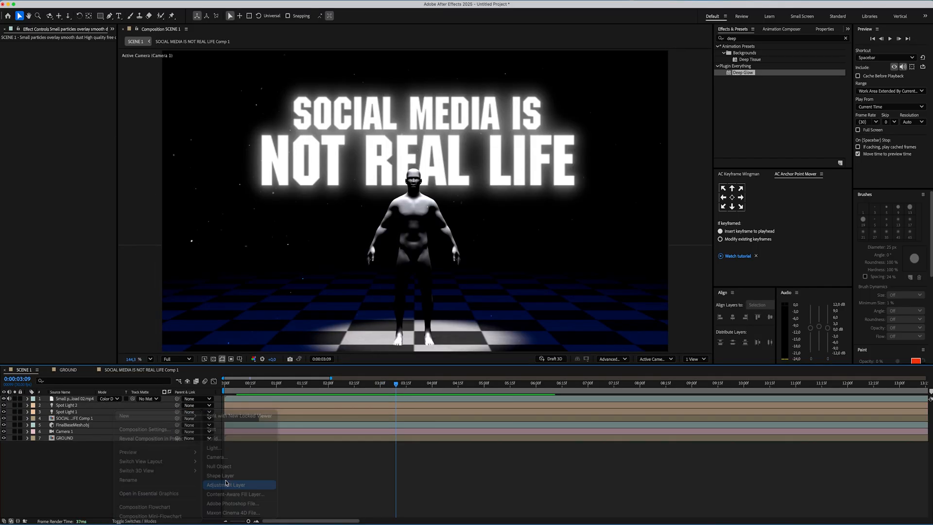
- Add an adjustment layer over SCENE 1 and apply the Noise effect to it
click(225, 484)
text(vignet)
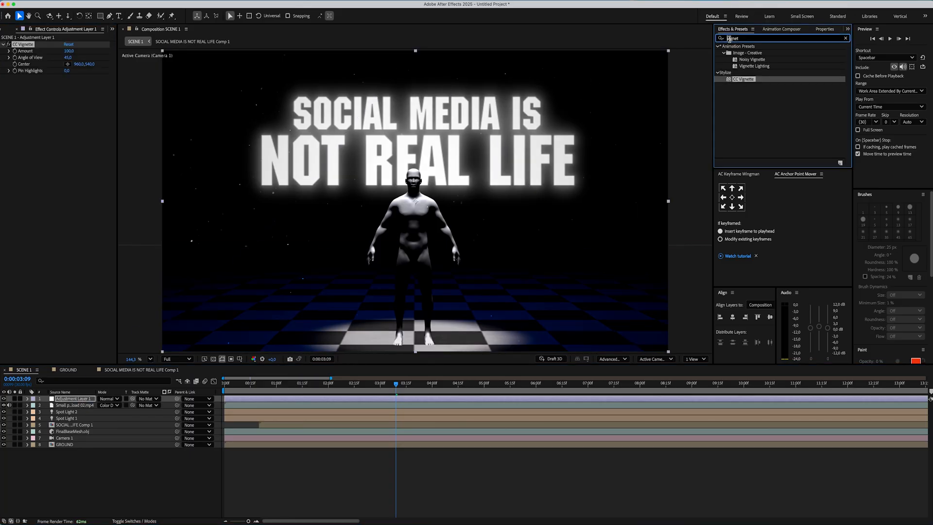
text(noise)
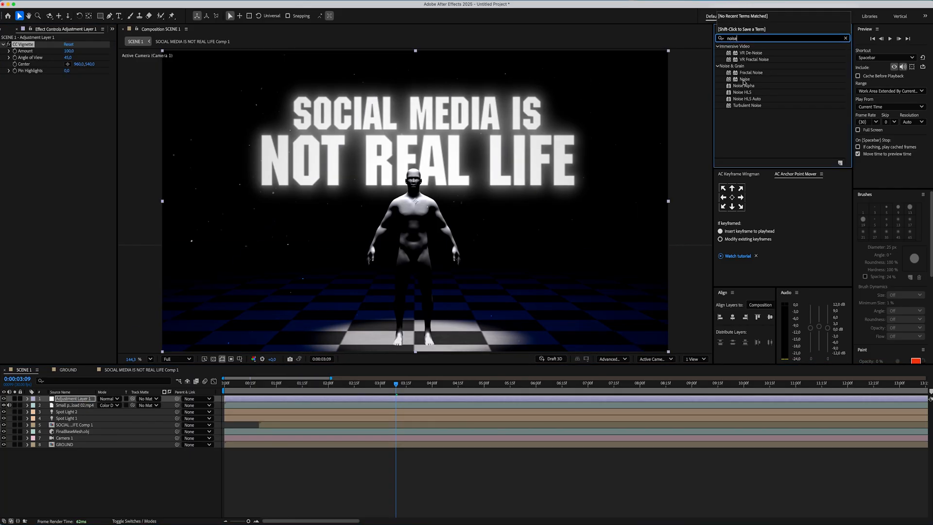
double_click(744, 78)
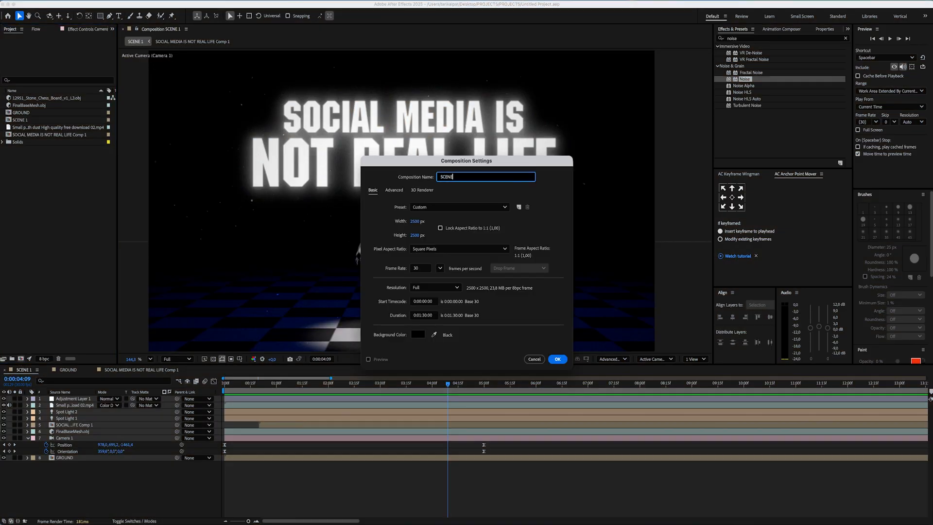
- Set the SCENE 2 composition to 1920×1080 and confirm its settings
text(192)
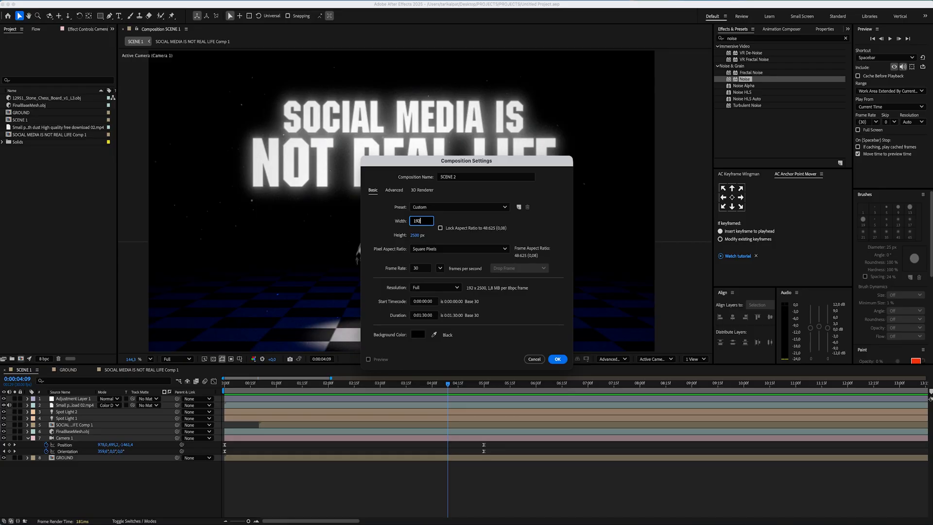
click(557, 358)
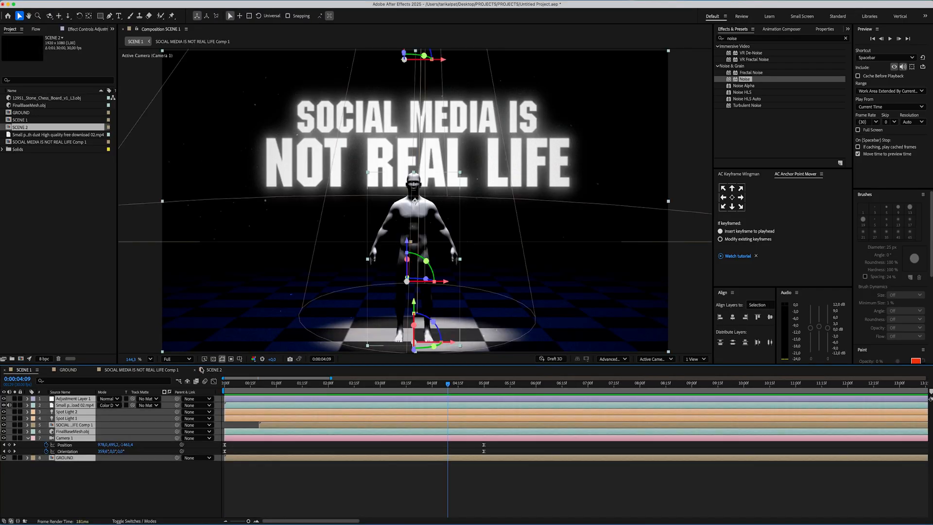
- Enter SCENE 2 and switch Camera 1 to a Two-Node Camera
click(213, 369)
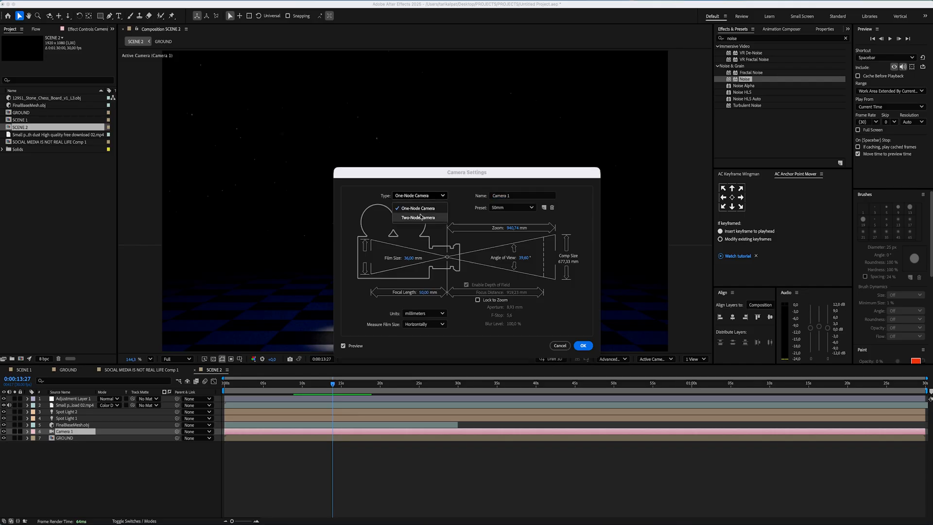
click(582, 345)
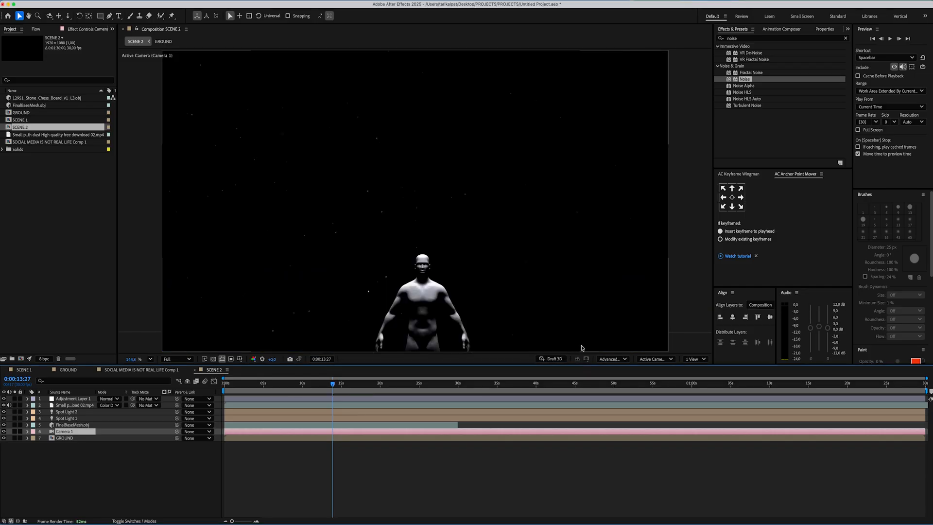
- Show SCENE 2 in 2 Views with the right view set to Top
click(692, 359)
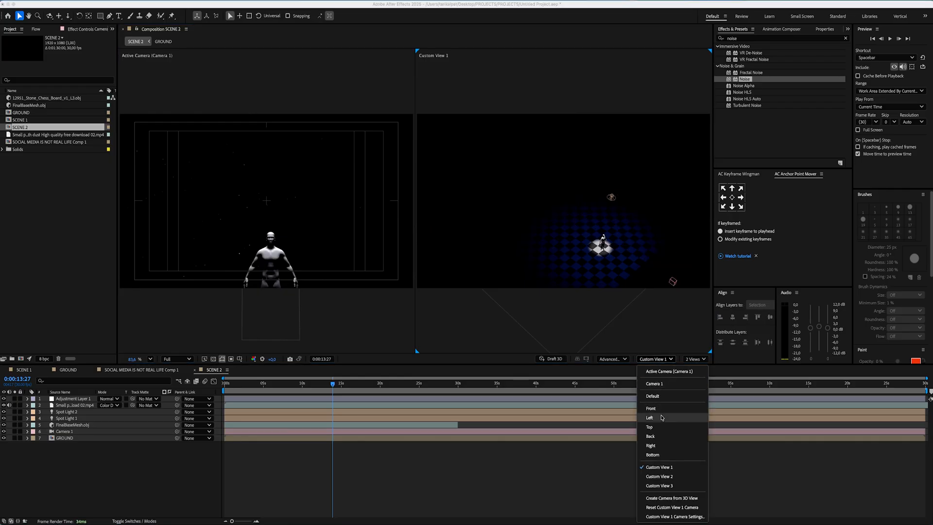
click(650, 426)
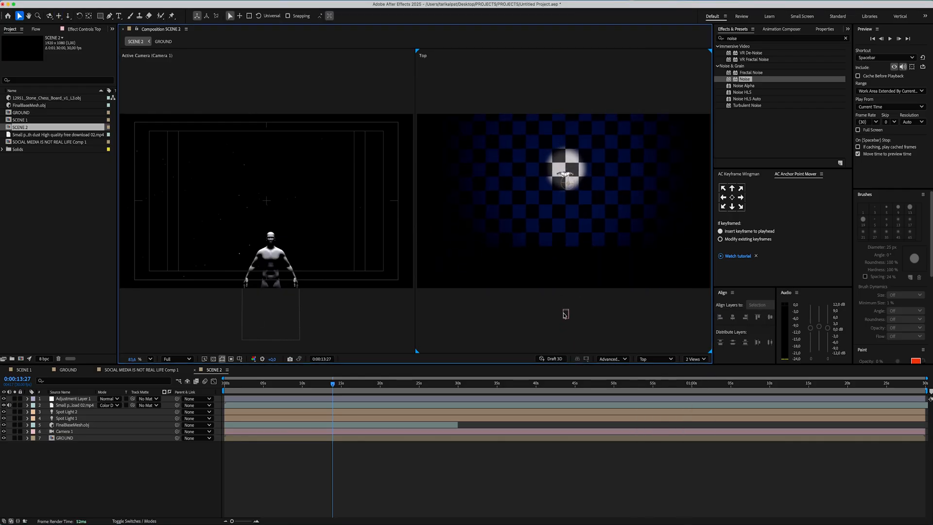
click(64, 431)
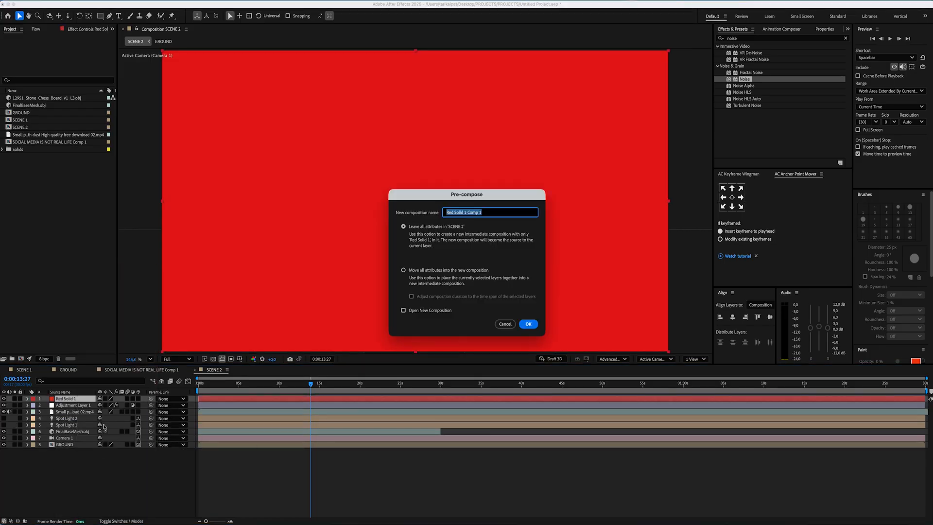
- Pre-compose the red solids into numbered compositions 1 through 4
click(526, 323)
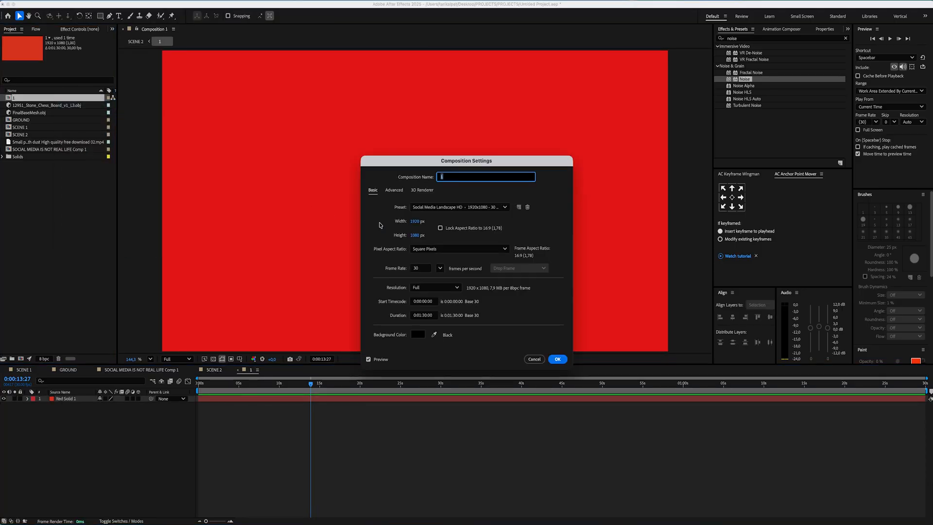
click(557, 358)
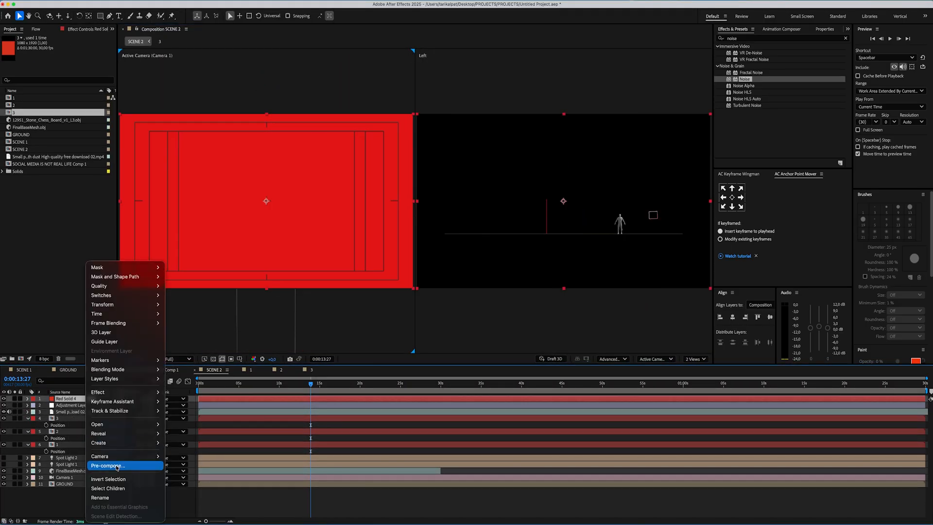
click(108, 465)
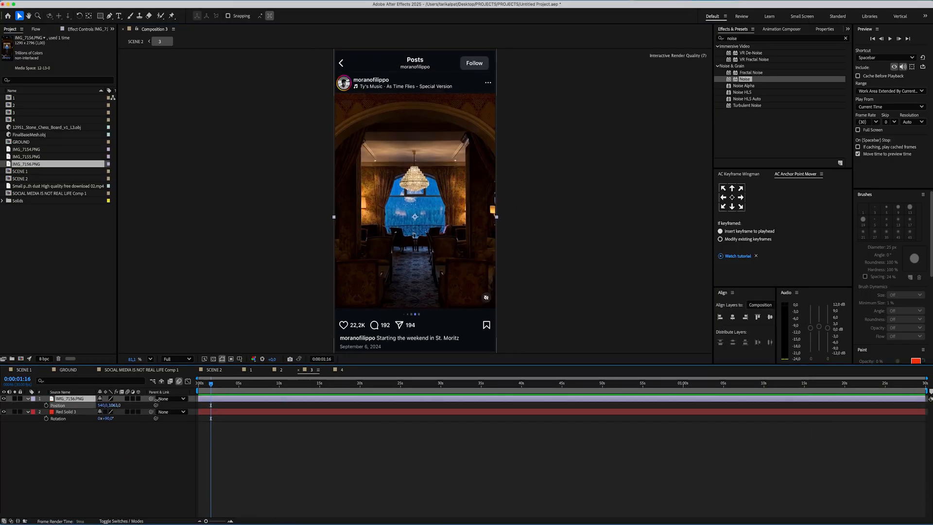
- Place IMG_7157.PNG into placeholder composition 4 above its red solid
click(342, 369)
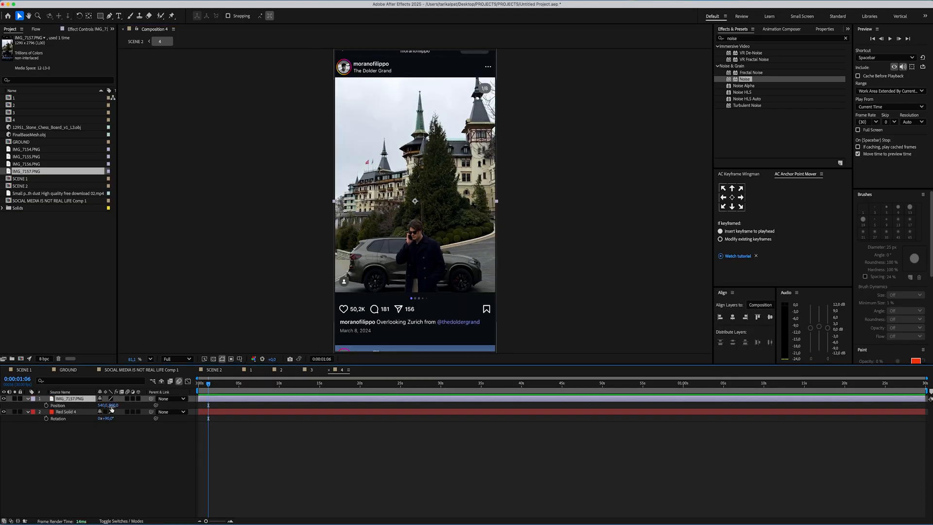
click(213, 369)
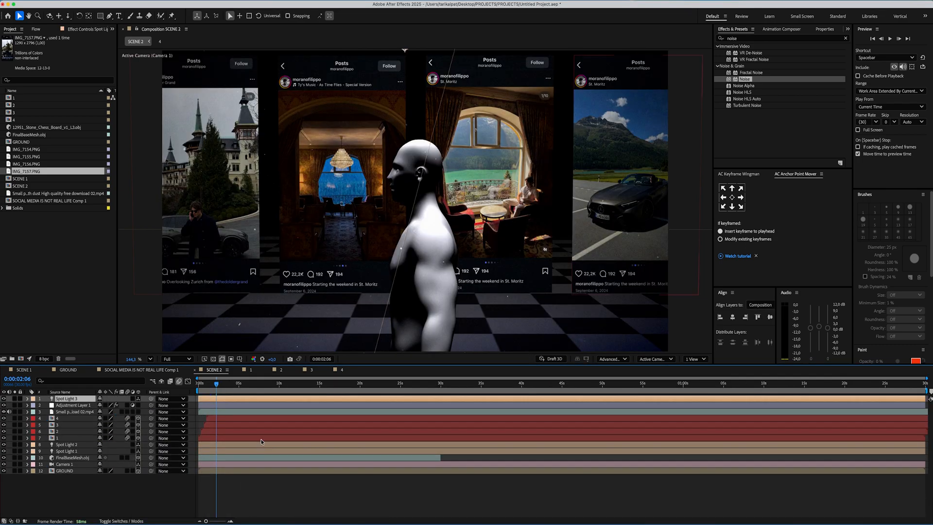
- Add a new spotlight and position it using the 2 Views layout
click(694, 359)
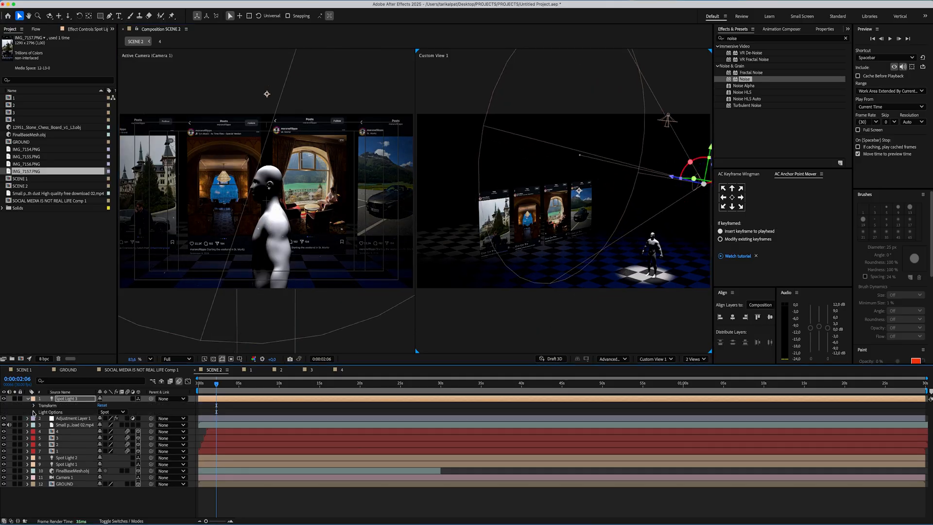
click(34, 412)
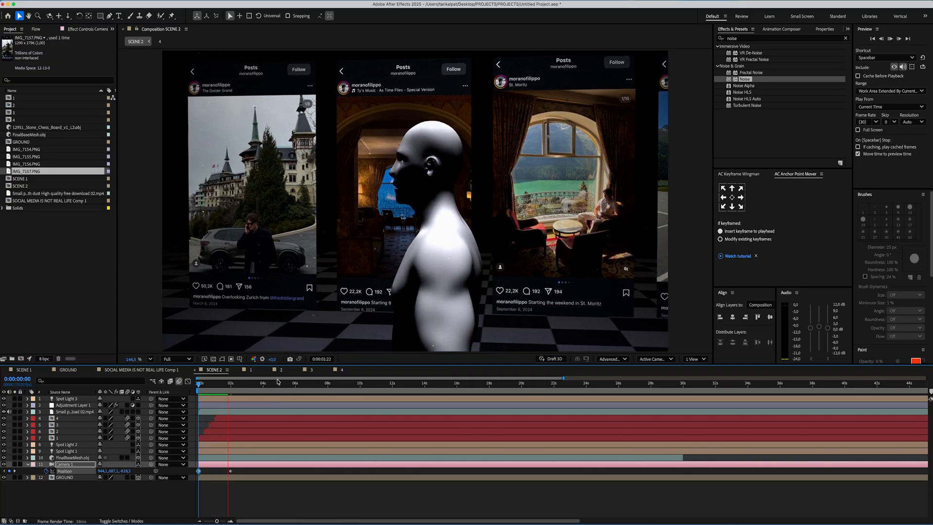
- Set Position keyframes on Camera 1 so it glides past the post panels
click(694, 358)
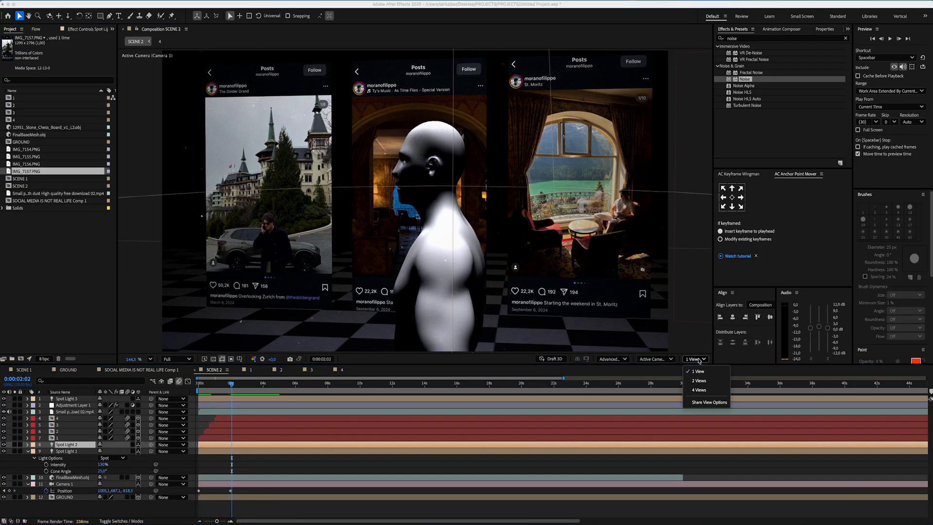
click(699, 380)
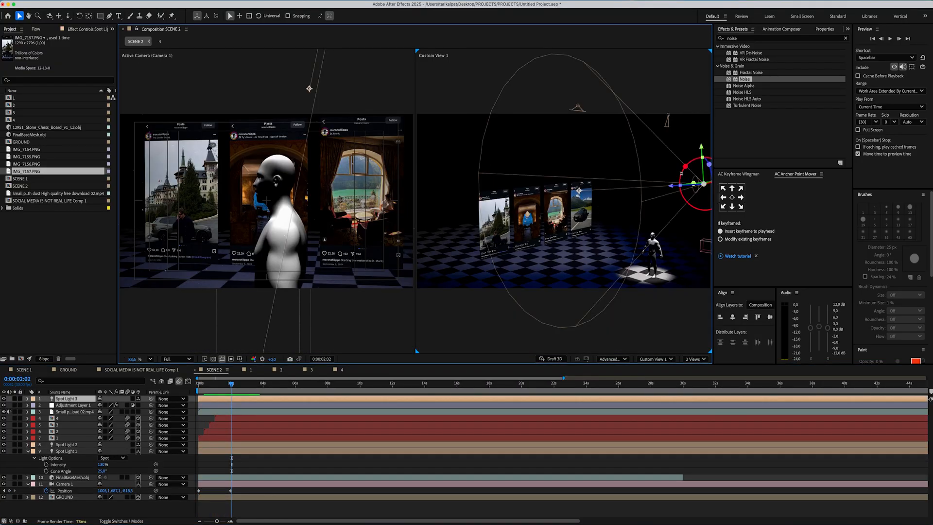
click(694, 358)
text(gauss)
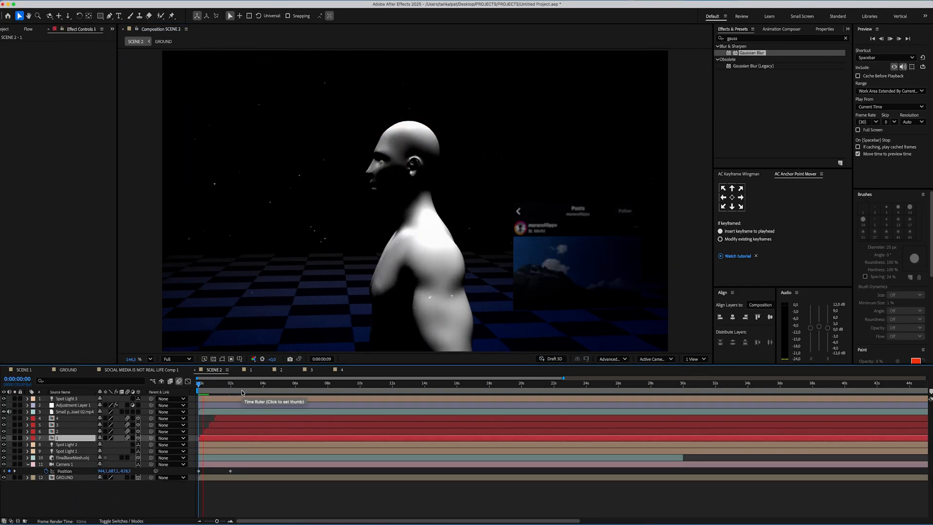
click(231, 383)
text(10)
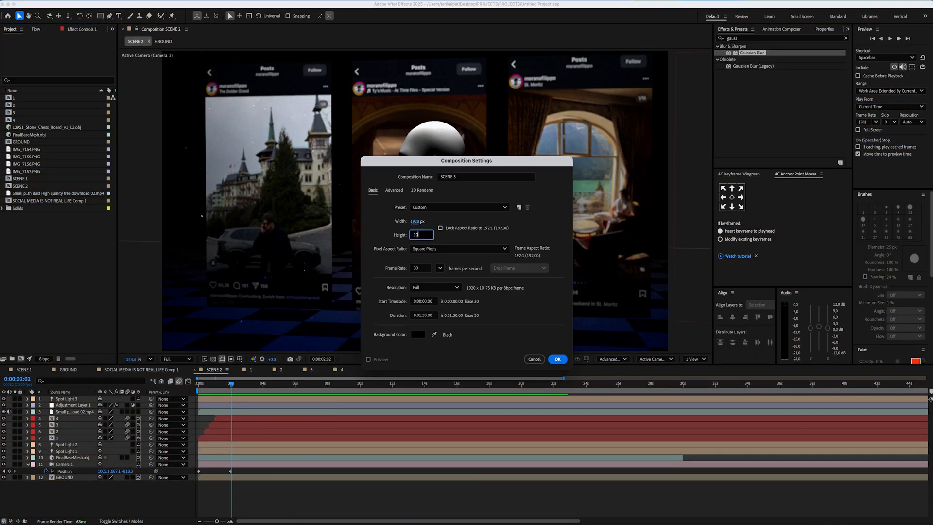
- Confirm SCENE 3's settings and switch its Camera 1 to a One-Node Camera
click(557, 358)
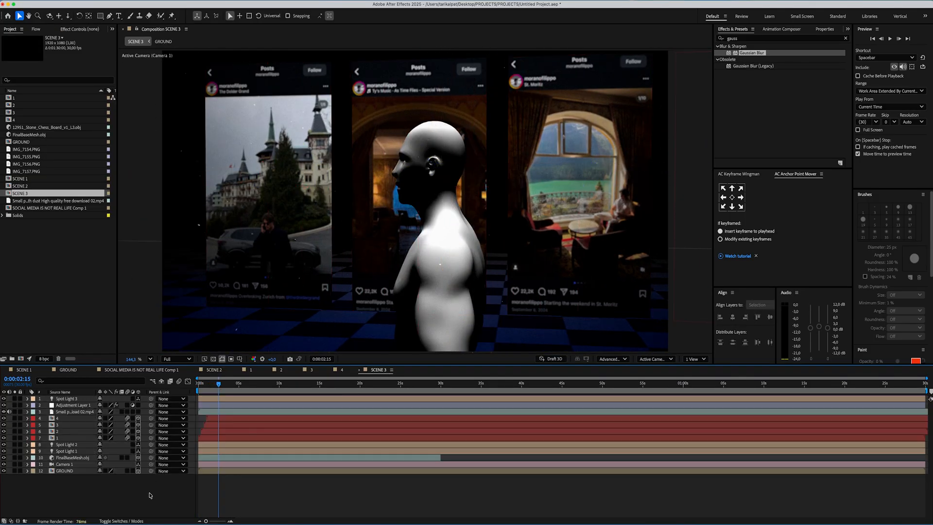
double_click(64, 463)
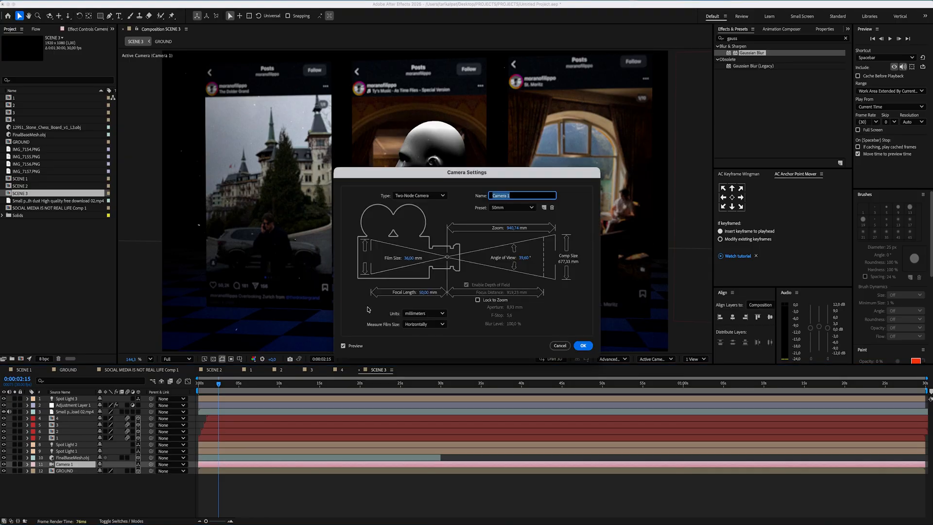
click(420, 195)
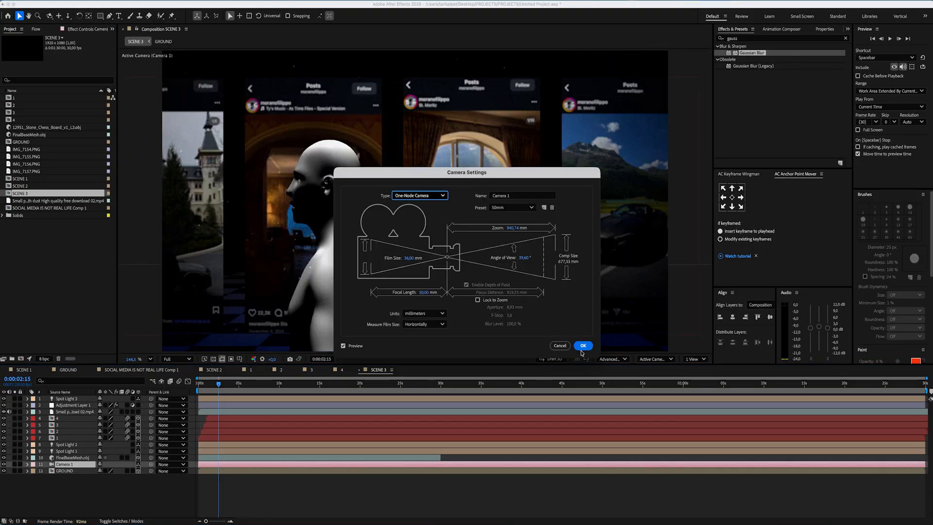
click(582, 346)
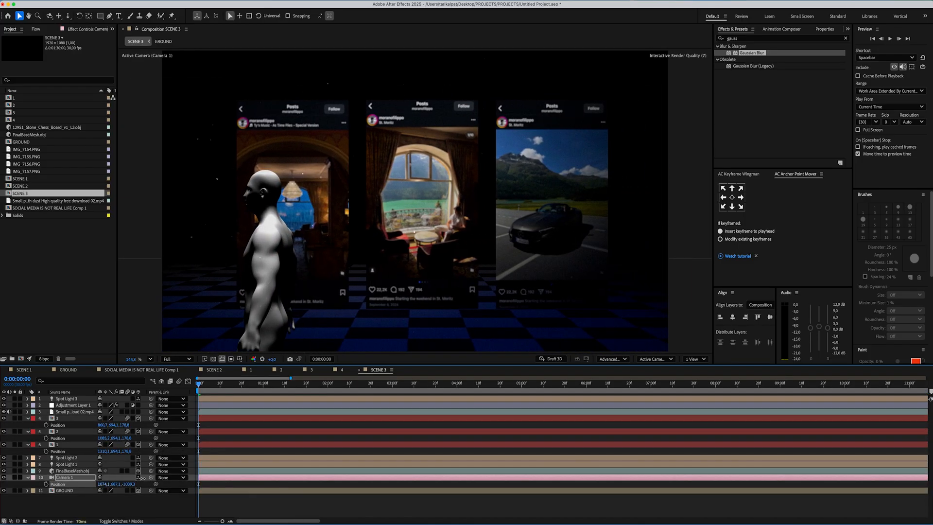
- Place the imported muscular male model in front of SCENE 3's photo walls
click(239, 359)
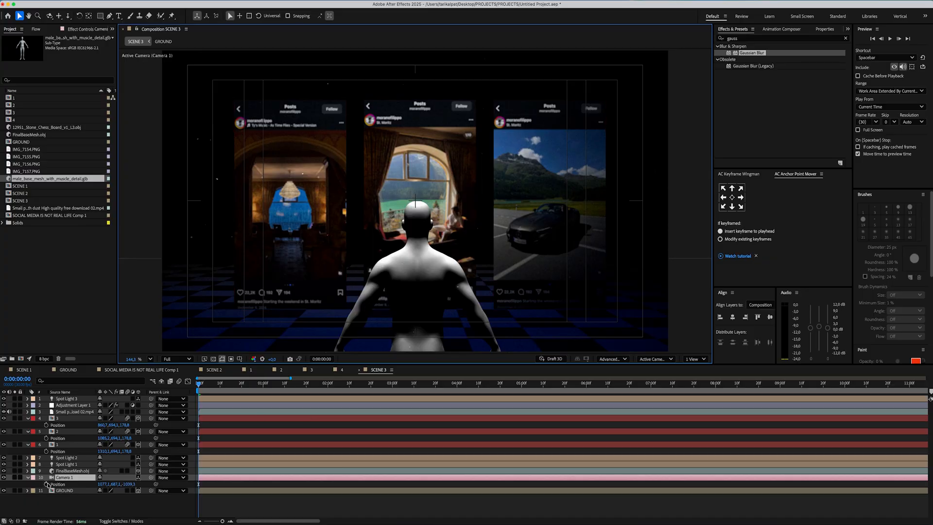
- Keyframe Camera 1's Position from 0s to about 2s, pushing toward the walls
click(385, 383)
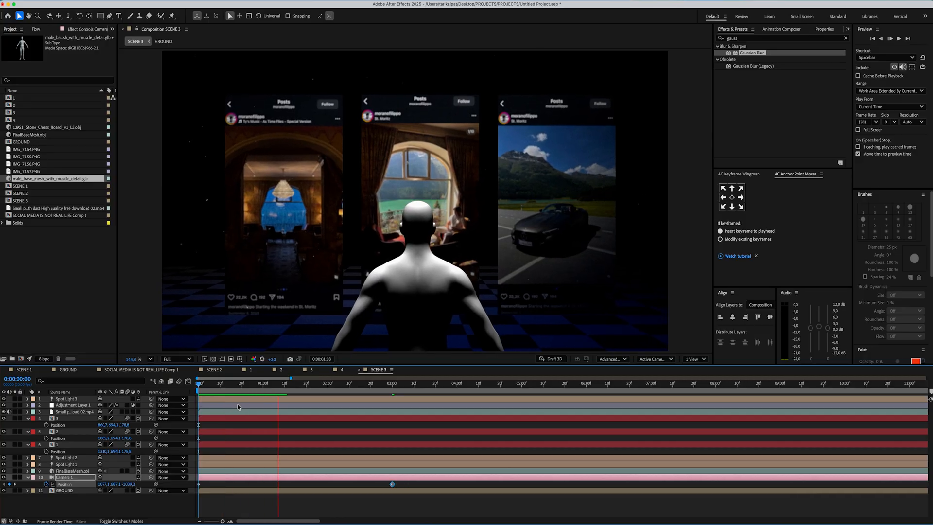
click(386, 388)
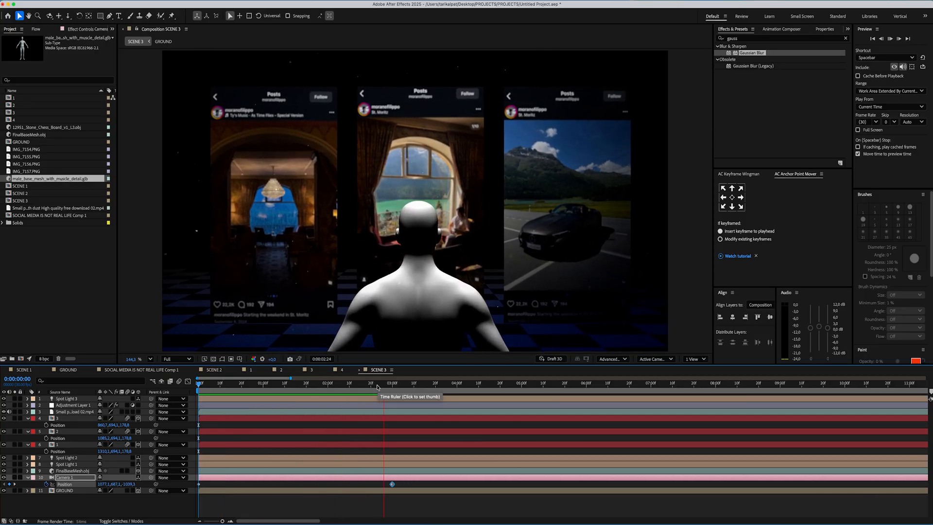